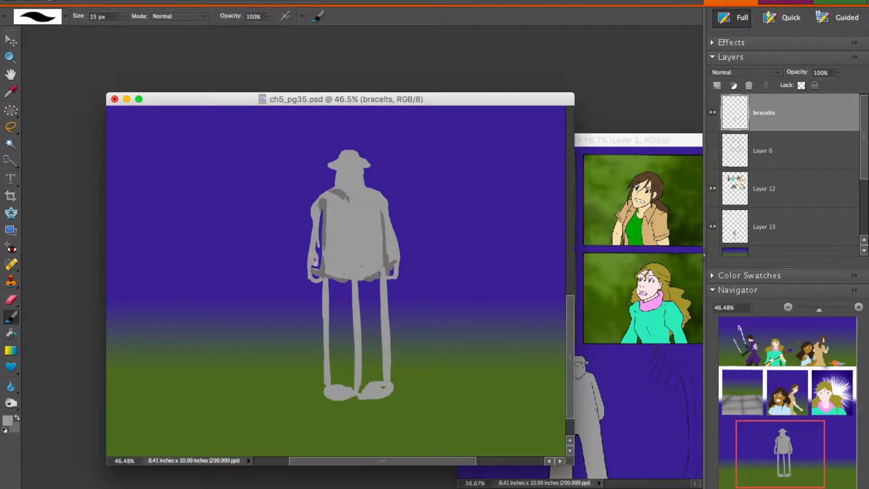
# Step: Paint darker grey strokes along the statue's hat brim, face, collar and shoulders
pyautogui.click(339, 370)
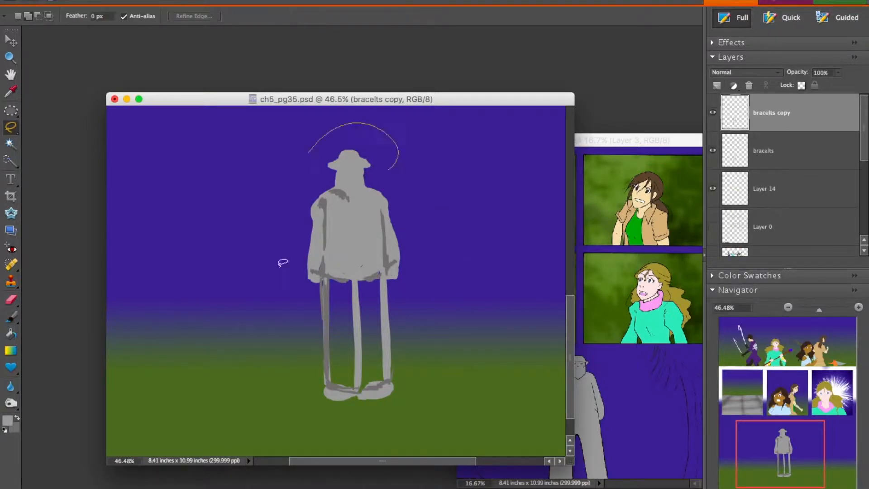
pyautogui.click(764, 150)
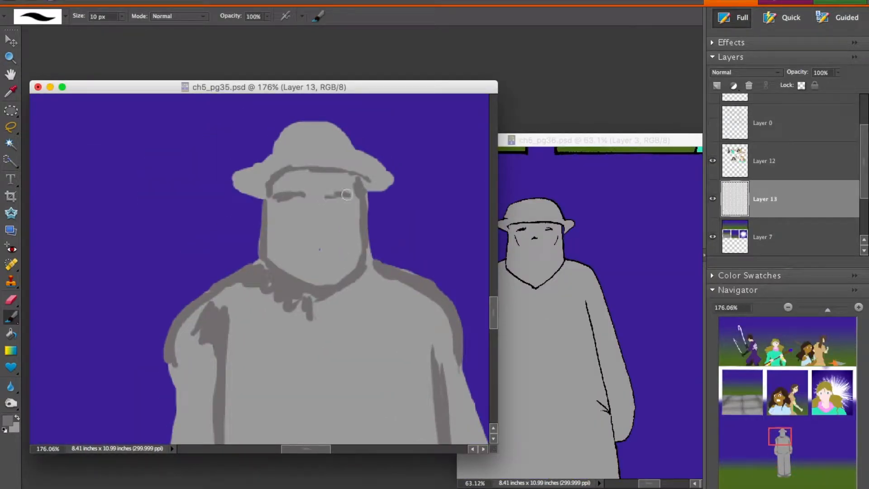
# Step: Brush additional grey shading onto the statue's face
pyautogui.moveTo(343, 194); pyautogui.dragTo(296, 230)
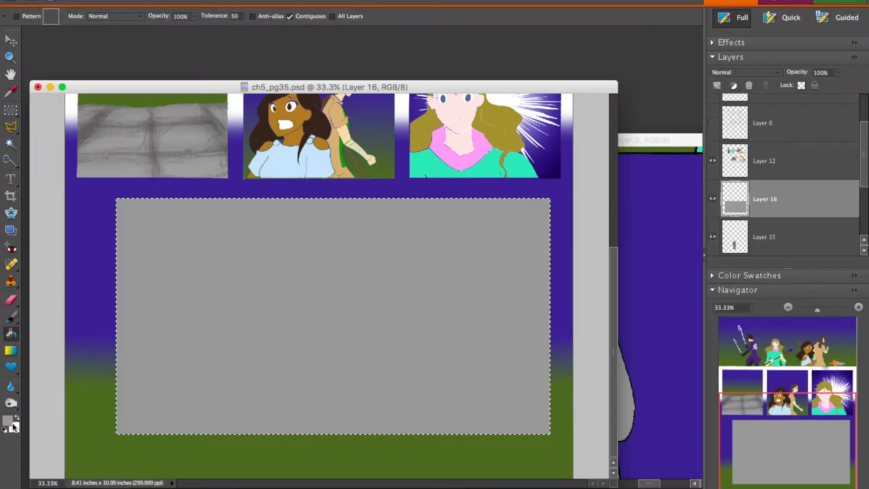
# Step: Paint a dark grout line dividing the grey rectangle into stone tiles
pyautogui.moveTo(215, 201); pyautogui.dragTo(231, 431)
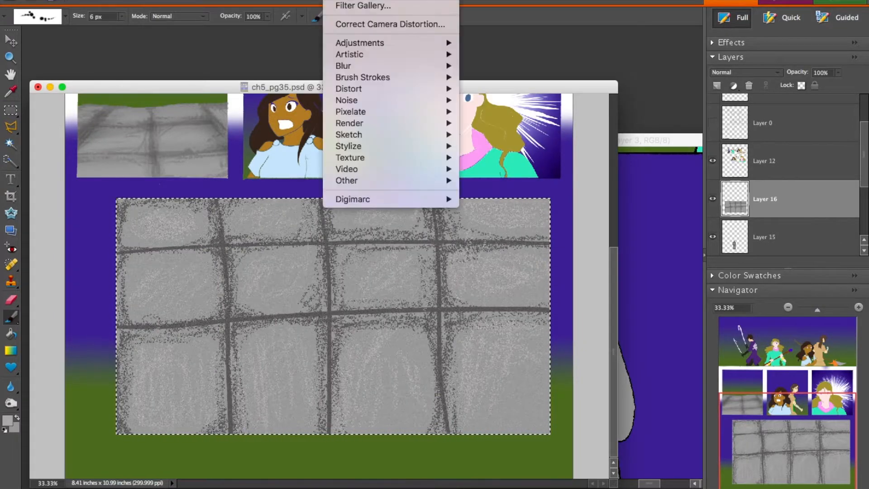
# Step: Blur the tiles with a 1 px Gaussian Blur and tilt them into a perspective platform
pyautogui.click(343, 65)
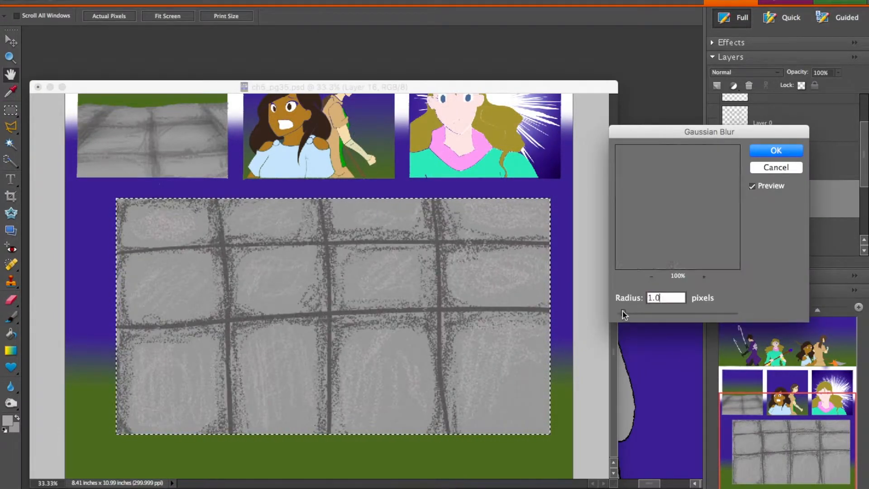
pyautogui.click(775, 150)
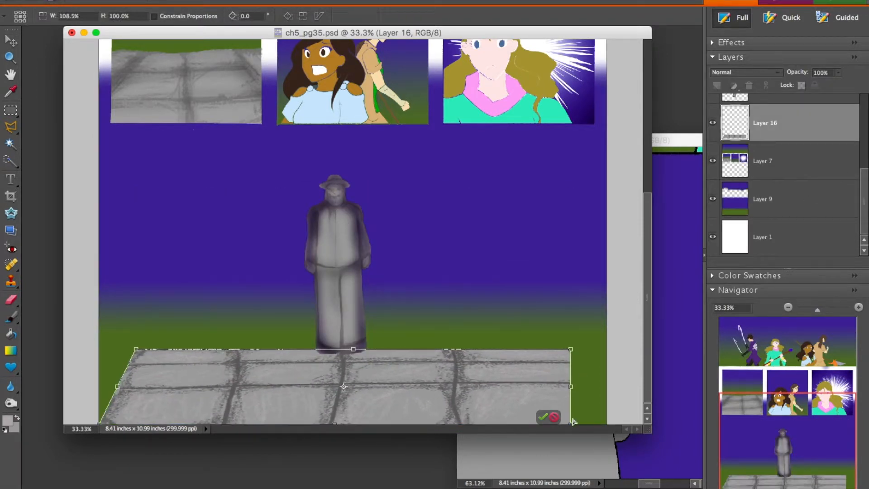
pyautogui.click(543, 417)
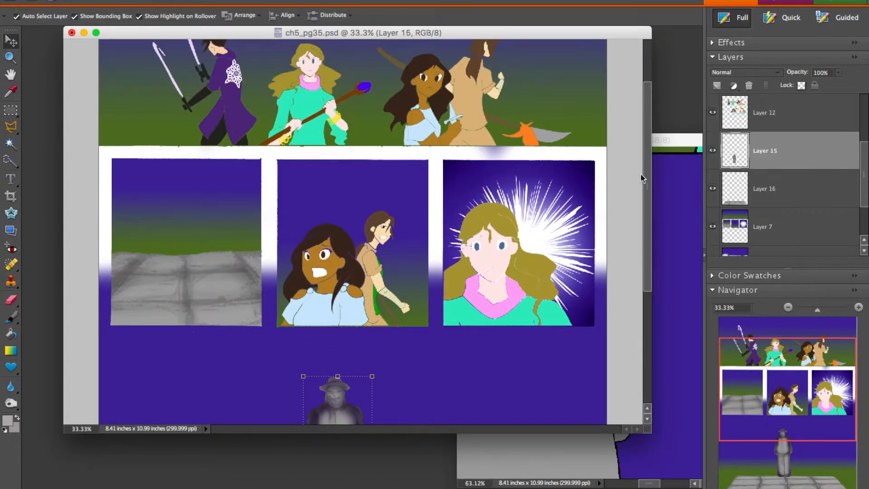
# Step: Set the painting colour to dark brown #3b2d21
pyautogui.scroll(-3)
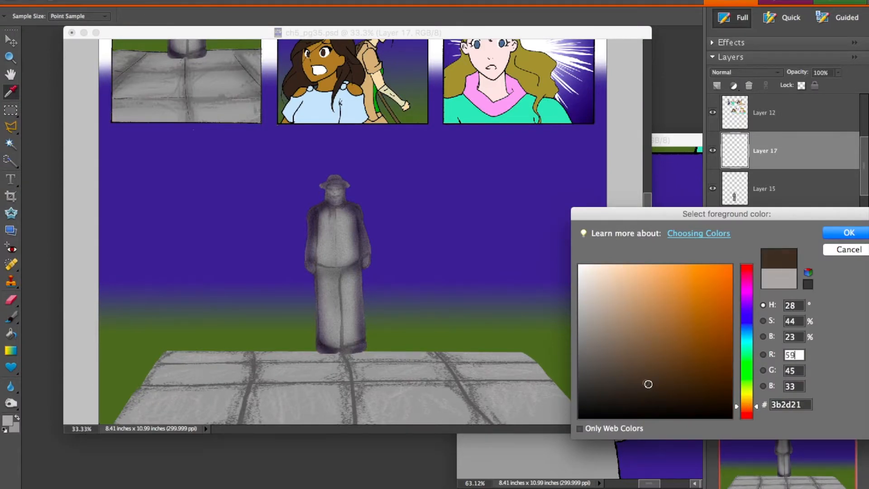
pyautogui.click(848, 232)
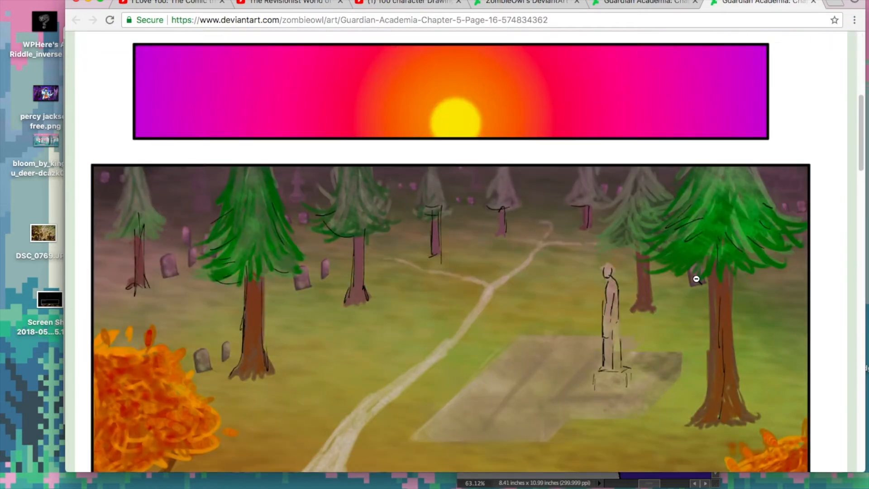
# Step: Scroll through the DeviantArt graveyard comic page showing pine trees and a statue
pyautogui.scroll(-3)
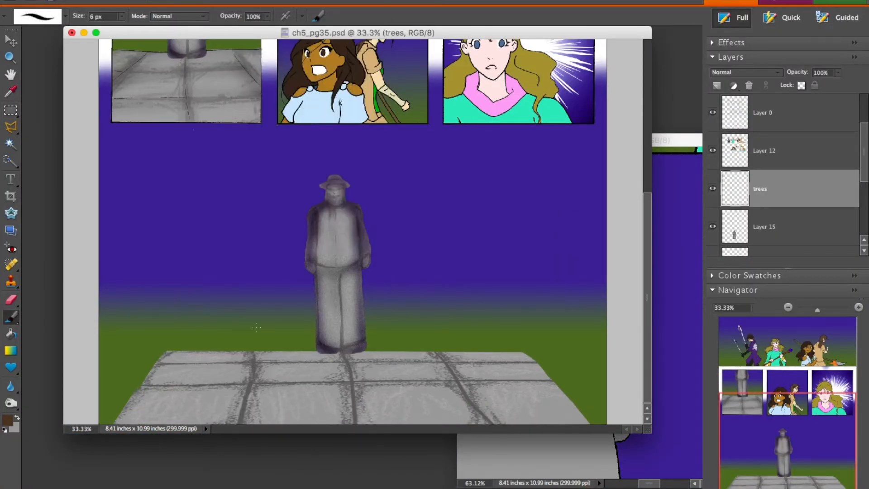
# Step: Paint a brown tree trunk beside the statue and pick lighter brown #644d37 for highlights
pyautogui.moveTo(157, 177); pyautogui.dragTo(155, 338)
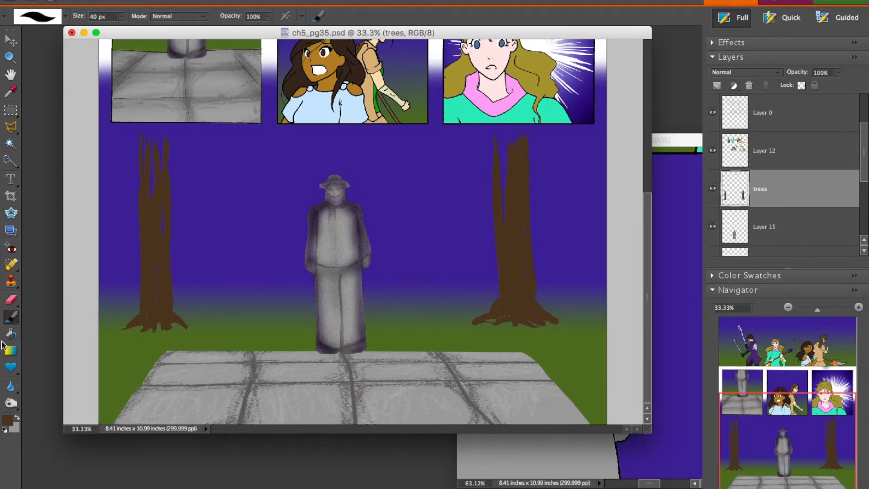
pyautogui.click(10, 350)
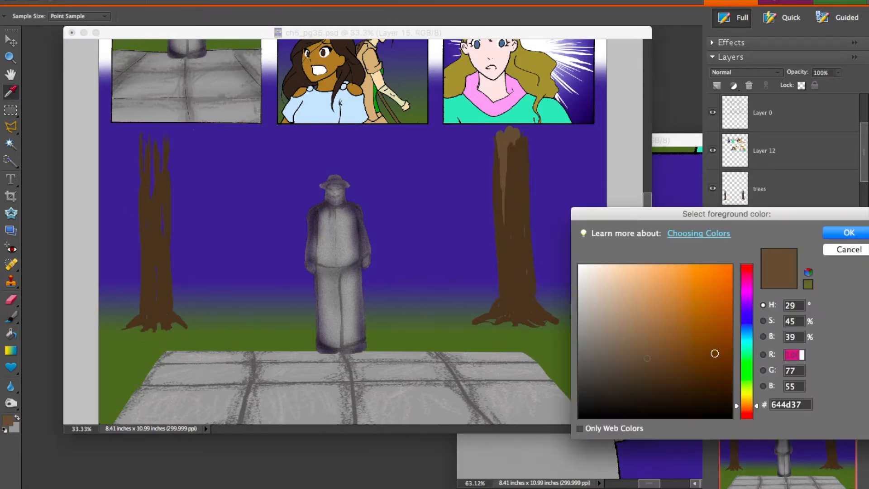
pyautogui.click(848, 232)
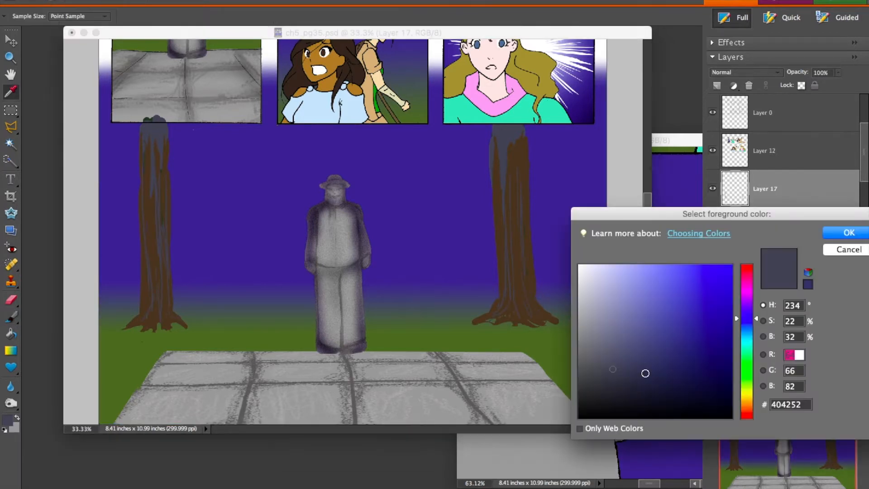
# Step: Choose #404252 to shade the trunks and dark green #2b400e for the pine foliage
pyautogui.click(847, 233)
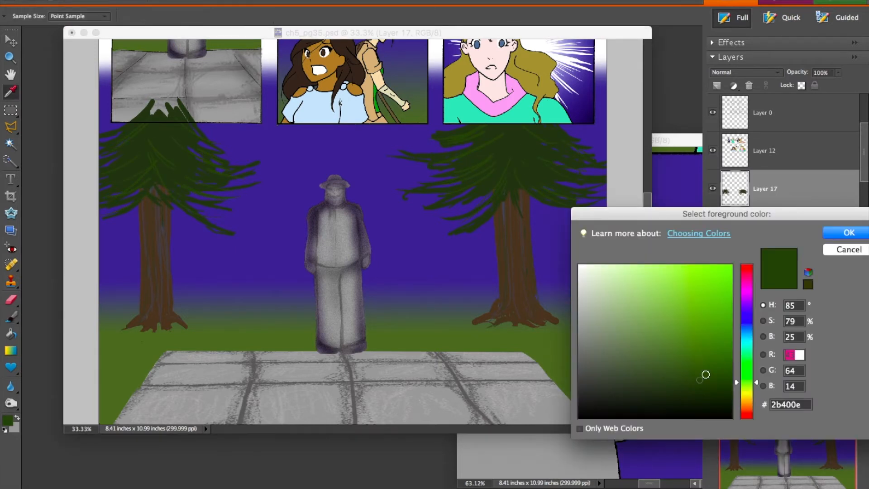
pyautogui.click(848, 232)
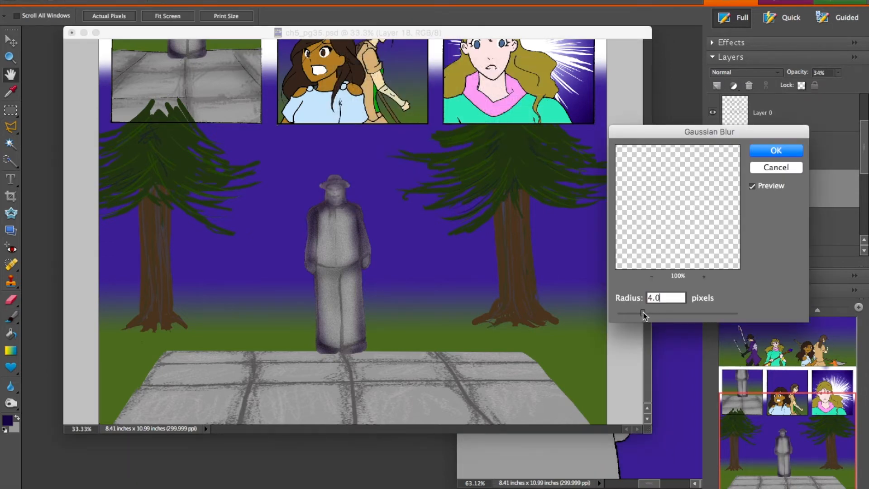
# Step: Discard the heavy Gaussian blur, duplicate the trees and statue layer with Cmd+J
pyautogui.click(775, 150)
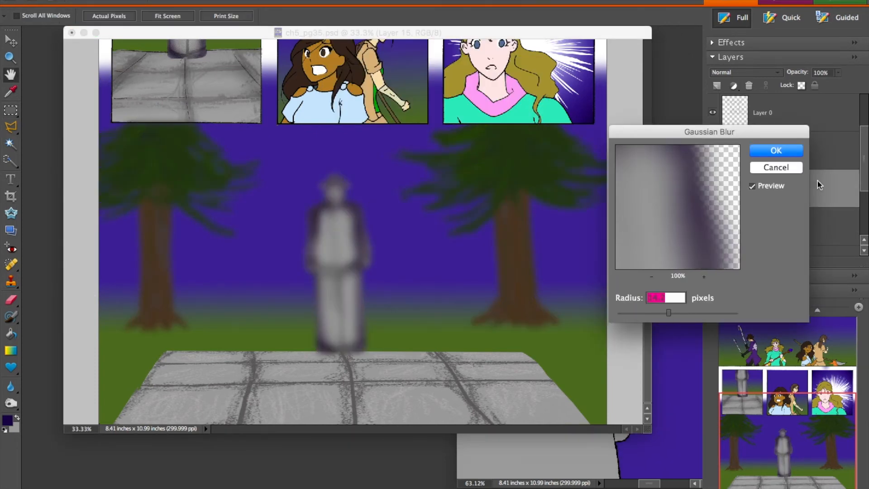
pyautogui.click(775, 150)
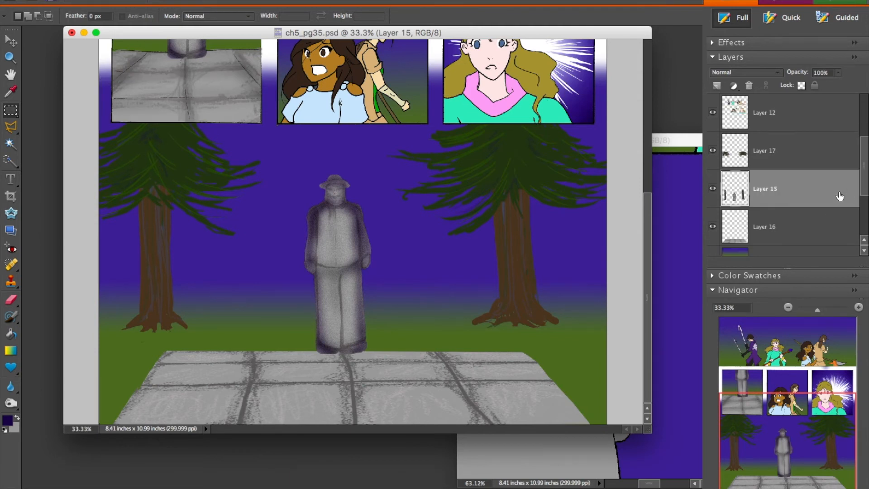
pyautogui.press('Cmd+J')
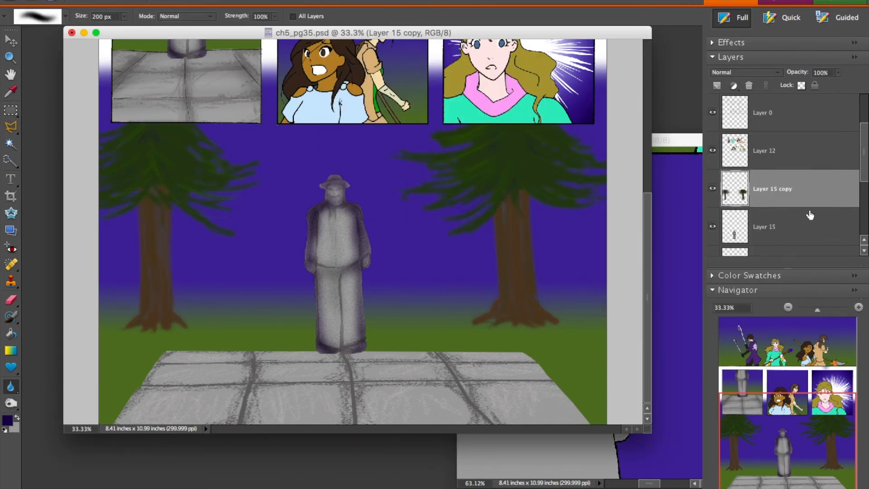
pyautogui.scroll(-3)
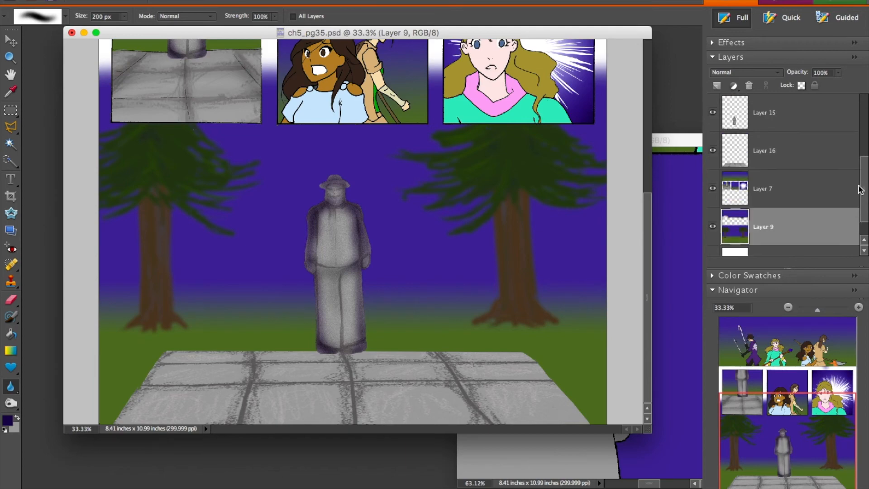